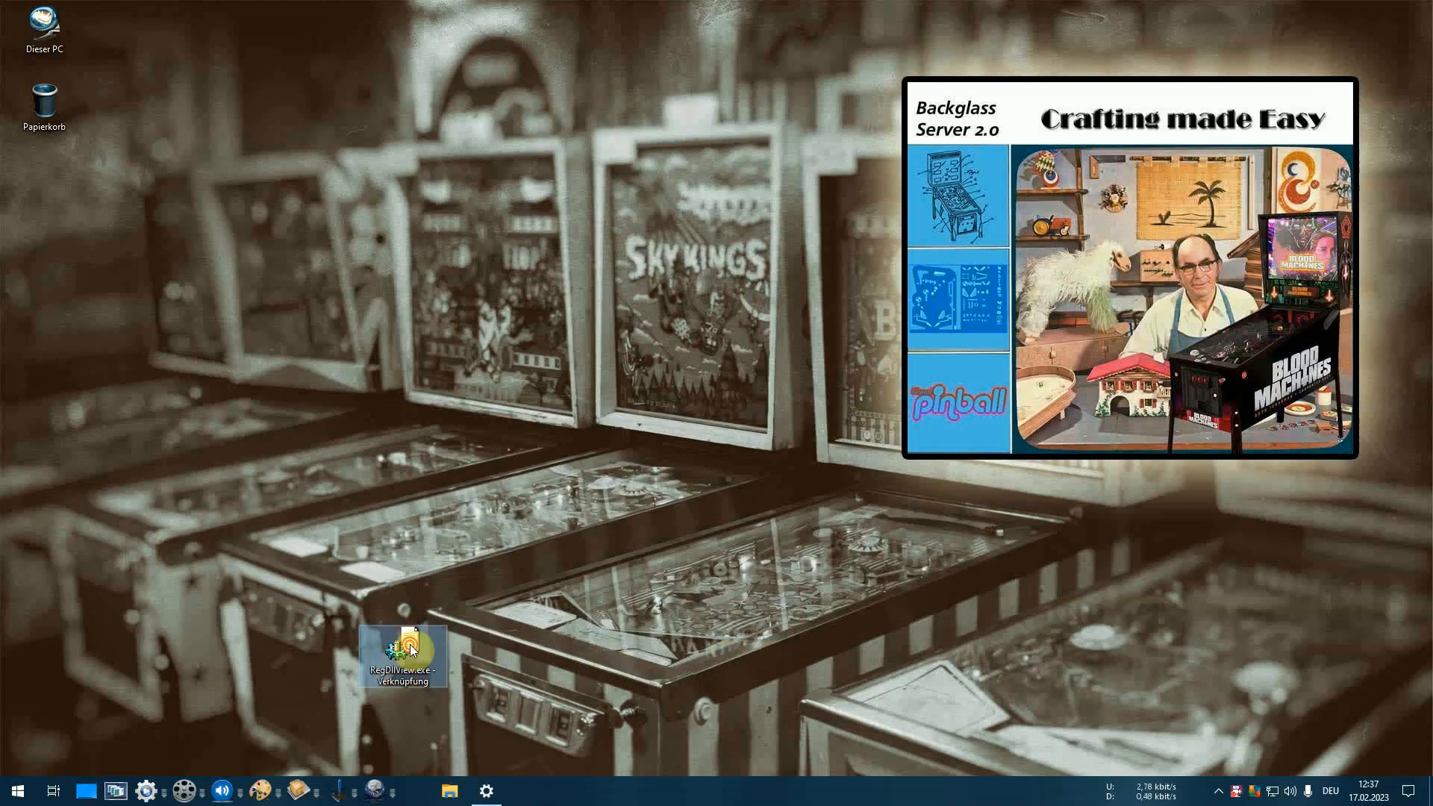
Launch RegDllView from its desktop shortcut to load the 1,877 registered files
double_click(402, 640)
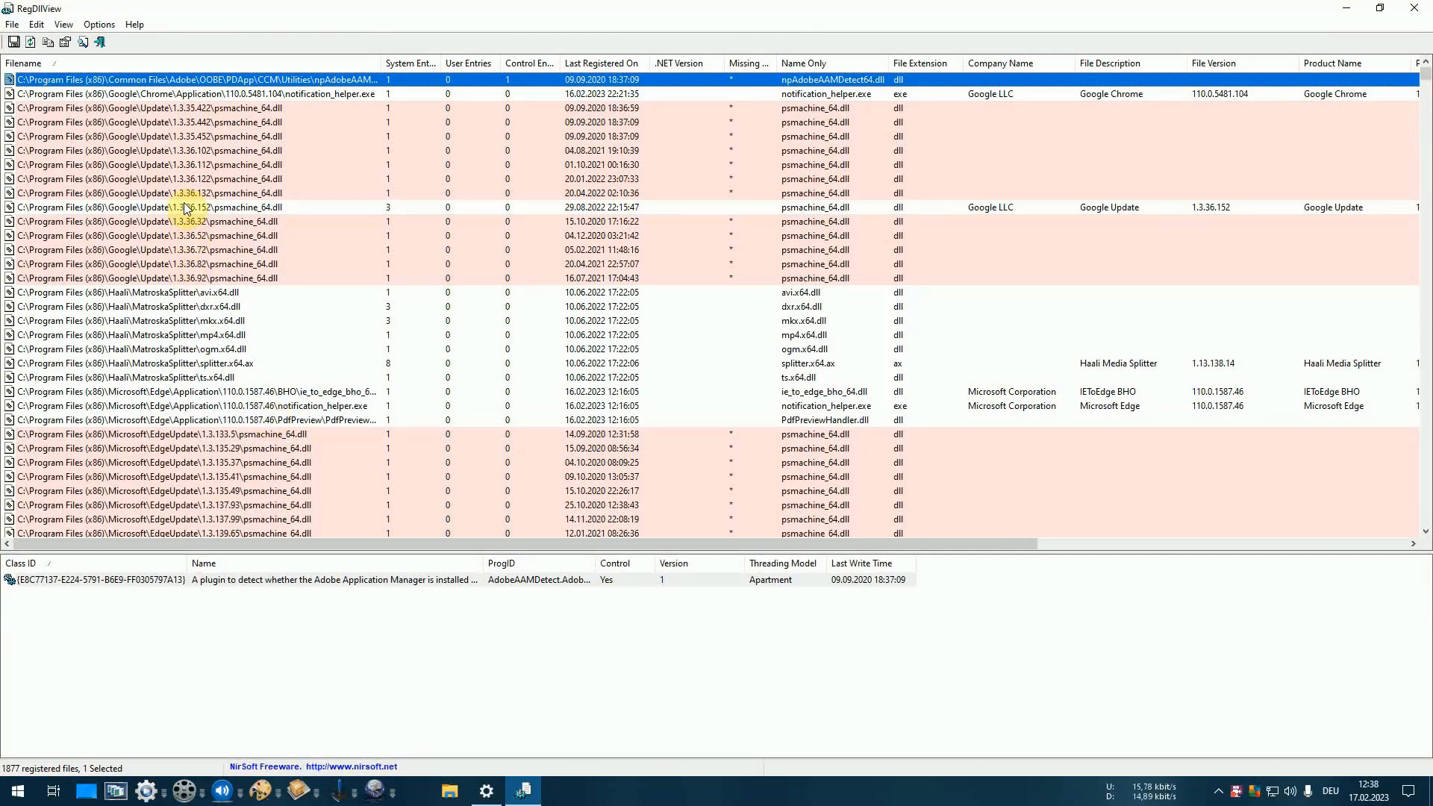
mouse_move(119, 167)
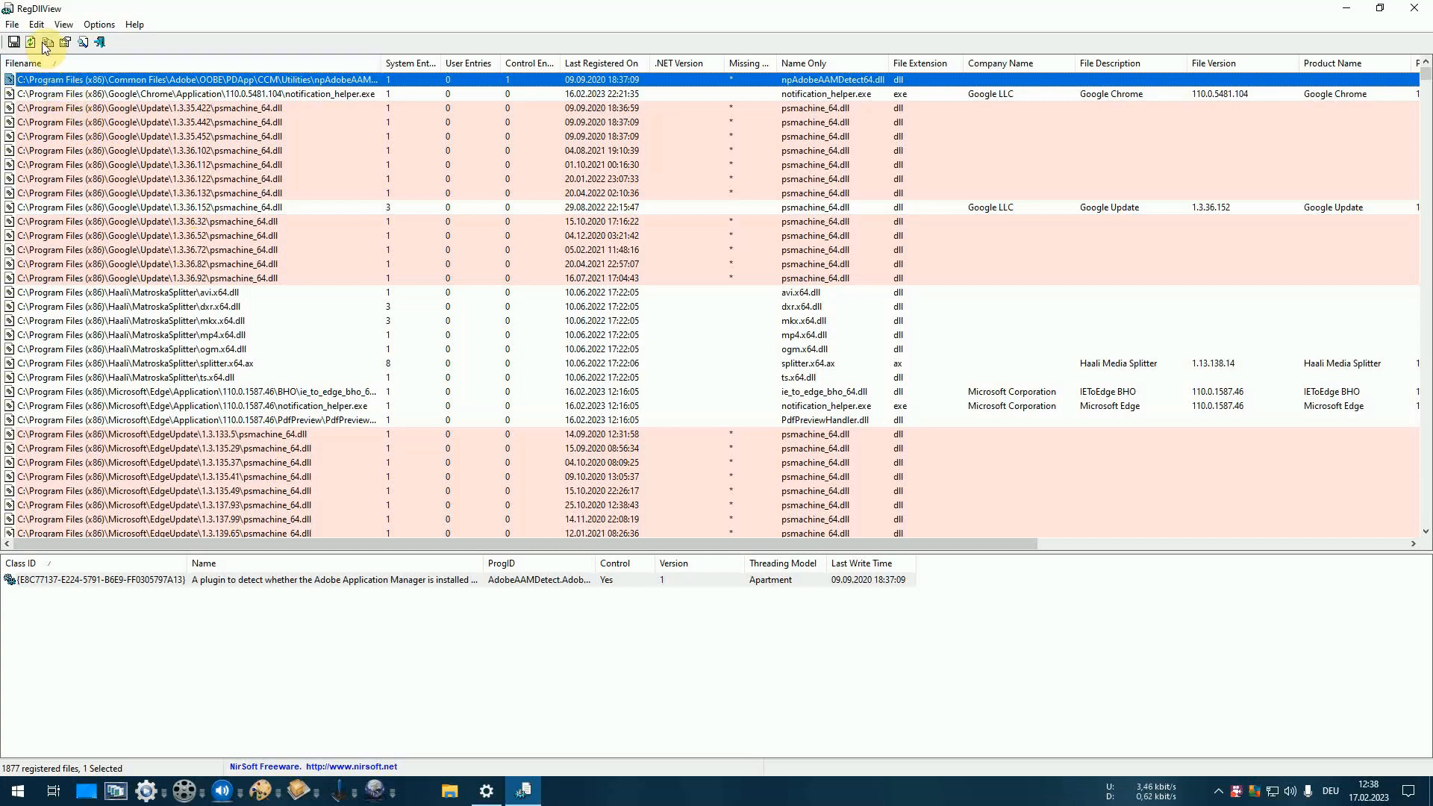
Search the registered entries for 'b2s' using Edit > Find and jump to the first match
left_click(36, 23)
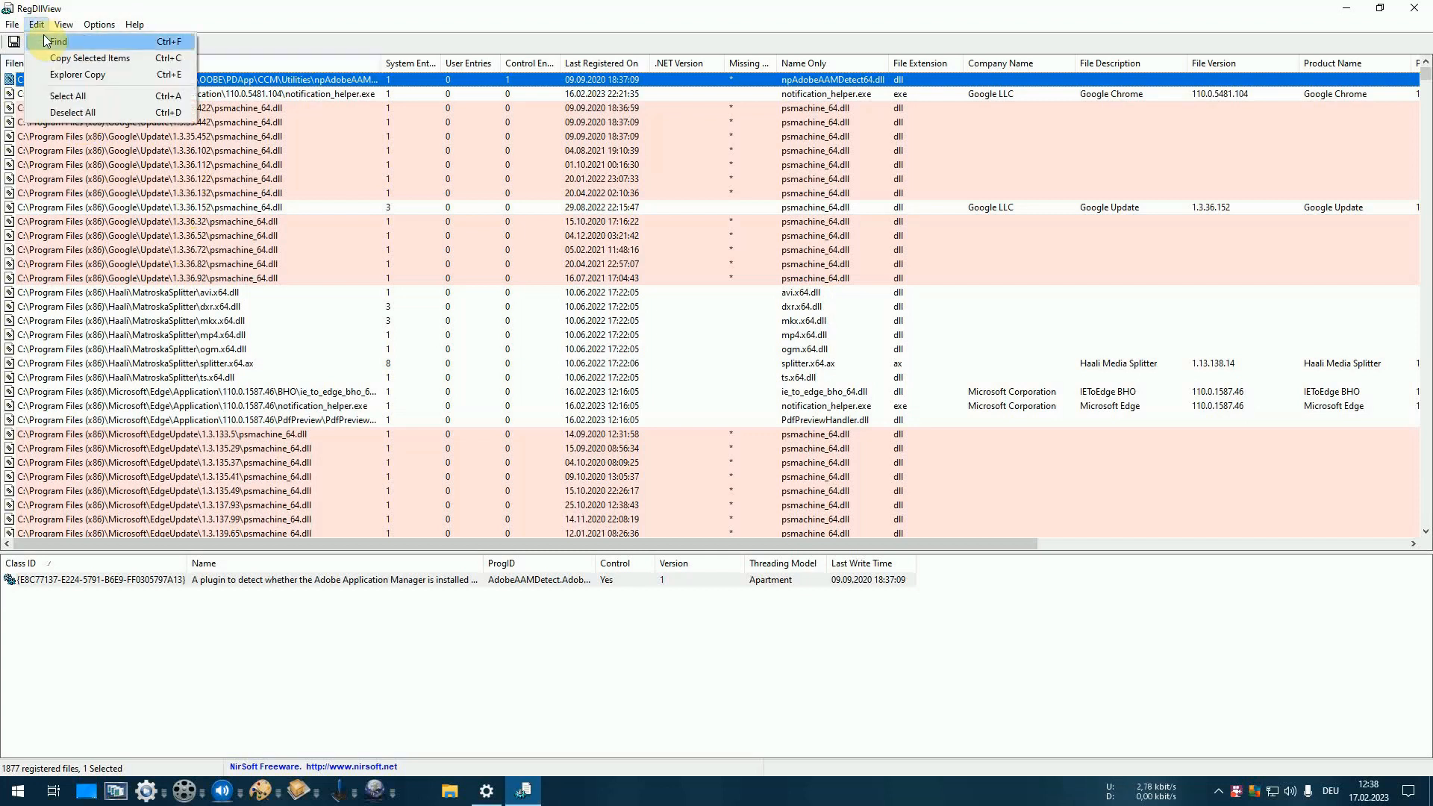
left_click(55, 41)
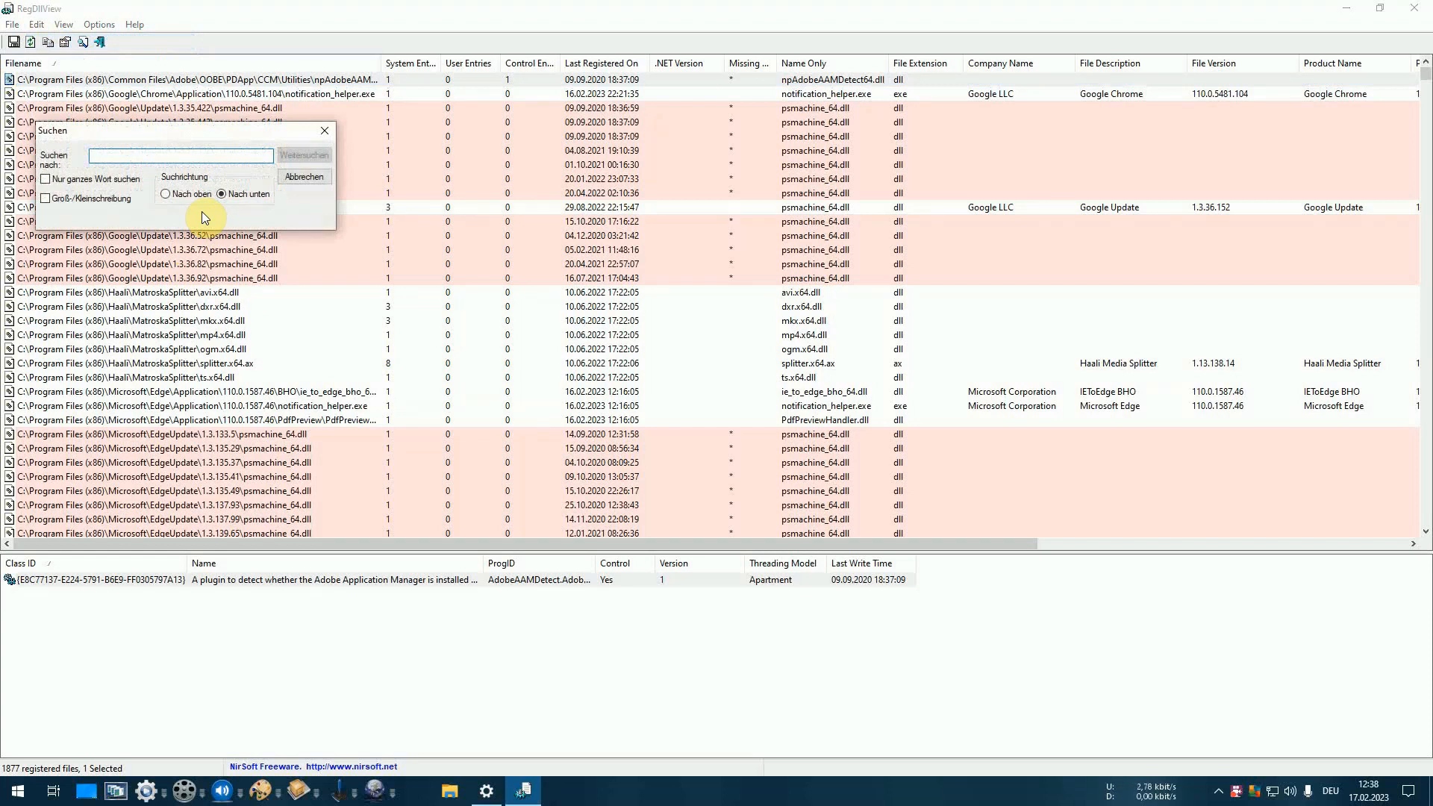
type("b2s")
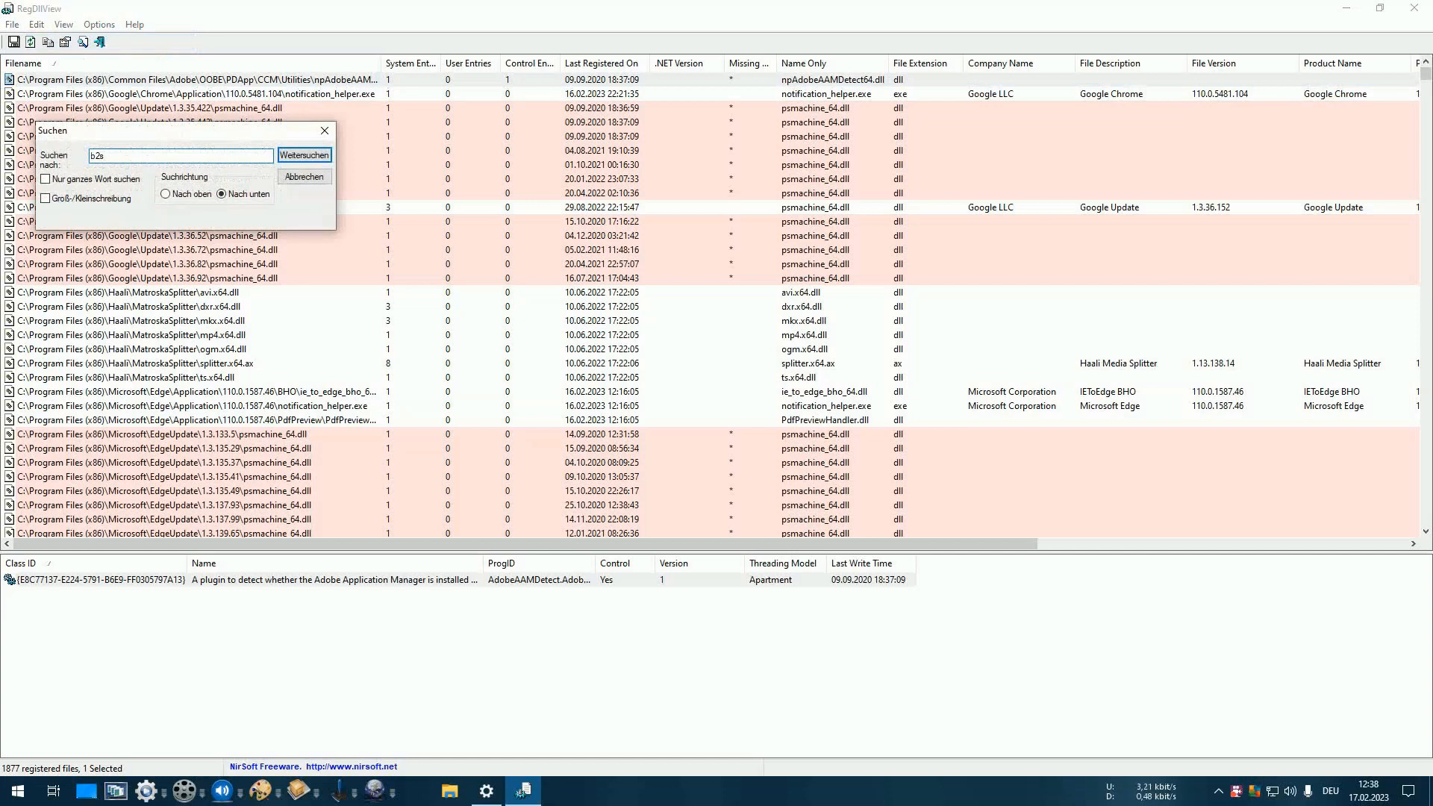
left_click(304, 155)
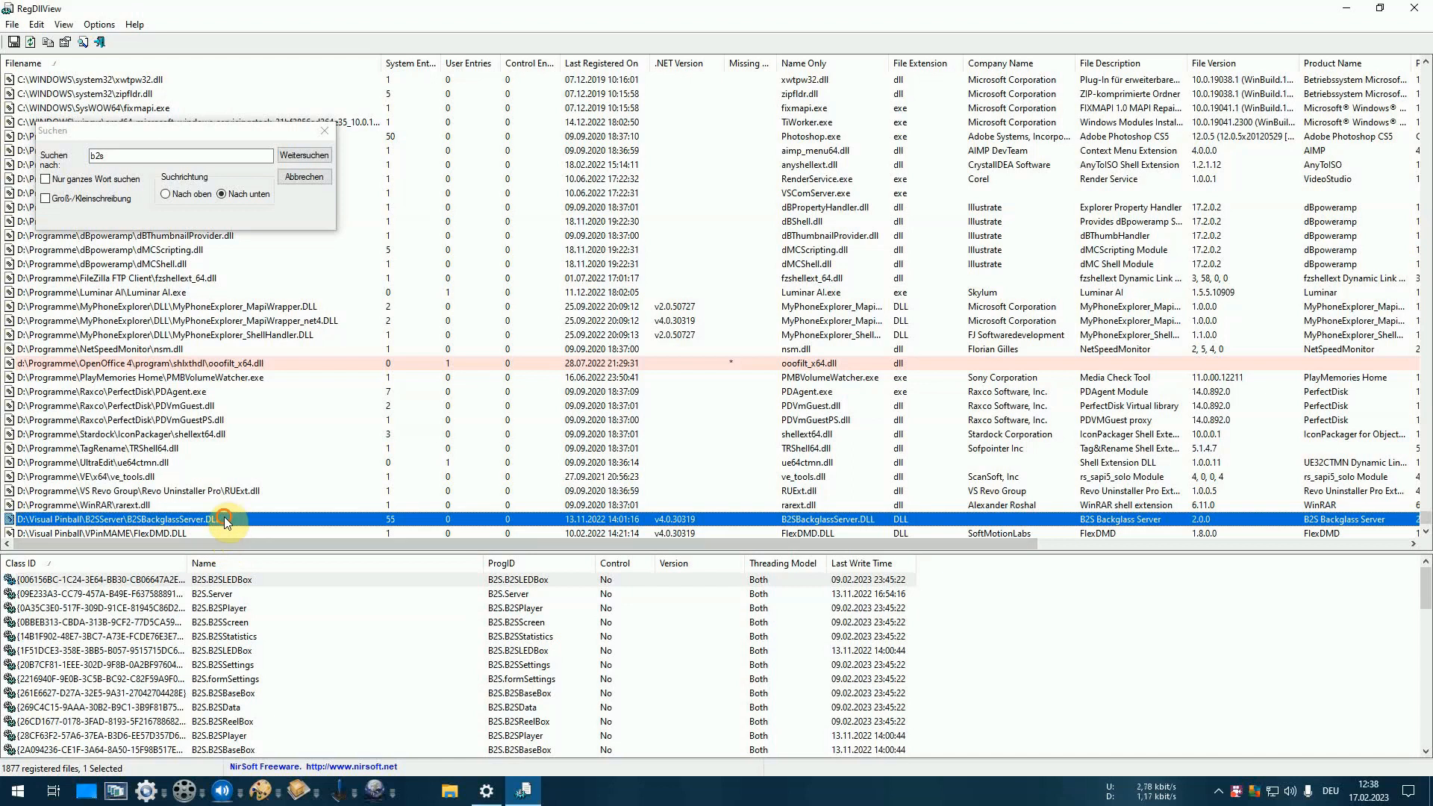
Open the context menu on the B2SBackglassServer.DLL row to reach the unregister options
right_click(226, 522)
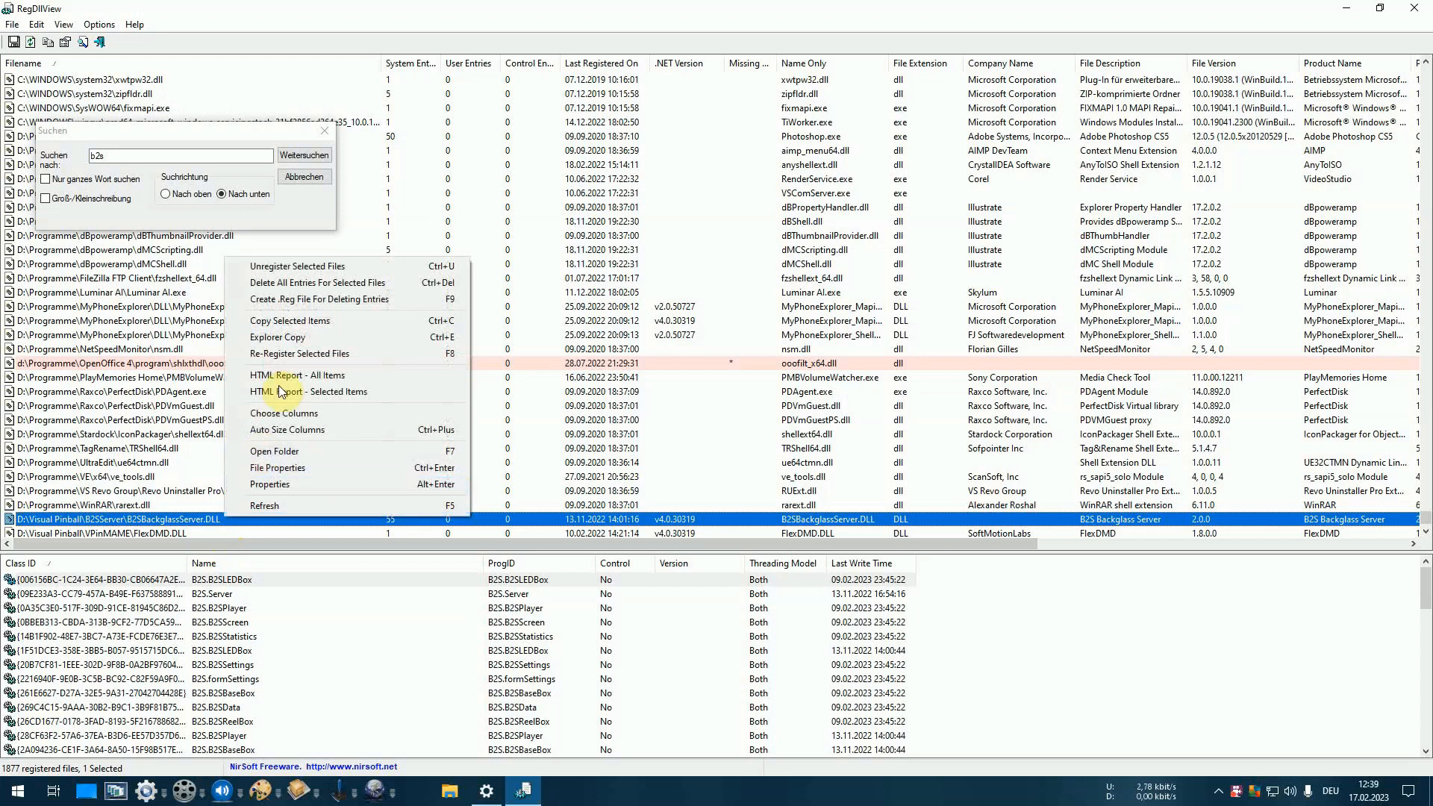